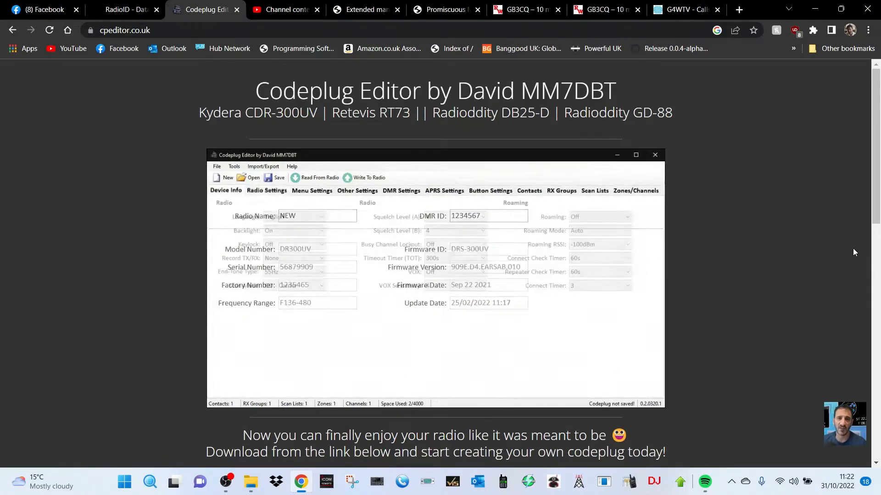
Browse the cpeditor.co.uk page and switch to Codeplug Editor with the GD-88 codeplug loaded.
left_click(311, 191)
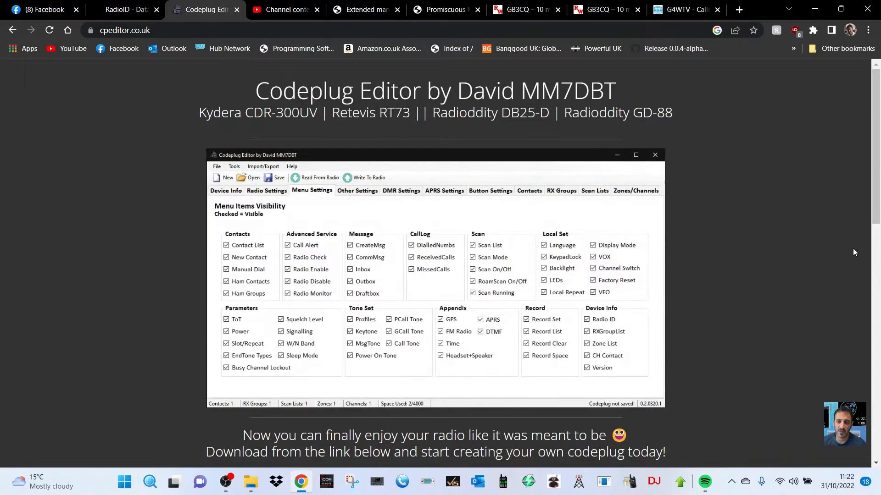
left_click(357, 191)
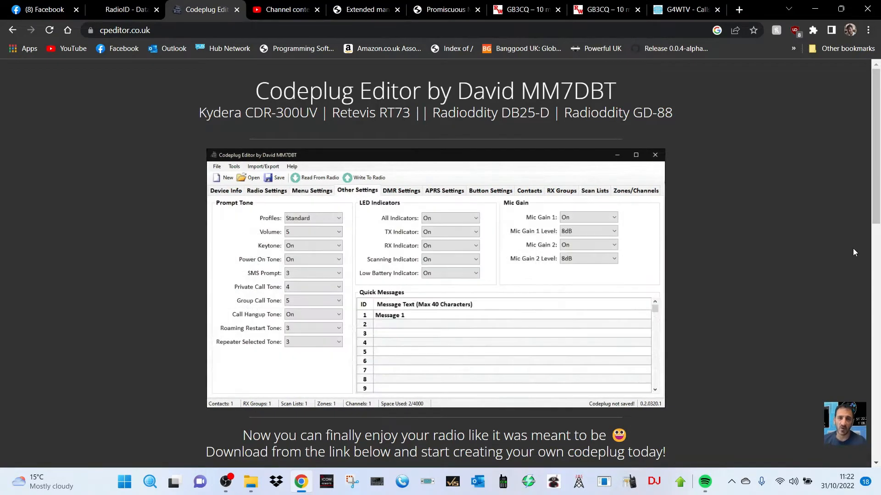
left_click(401, 191)
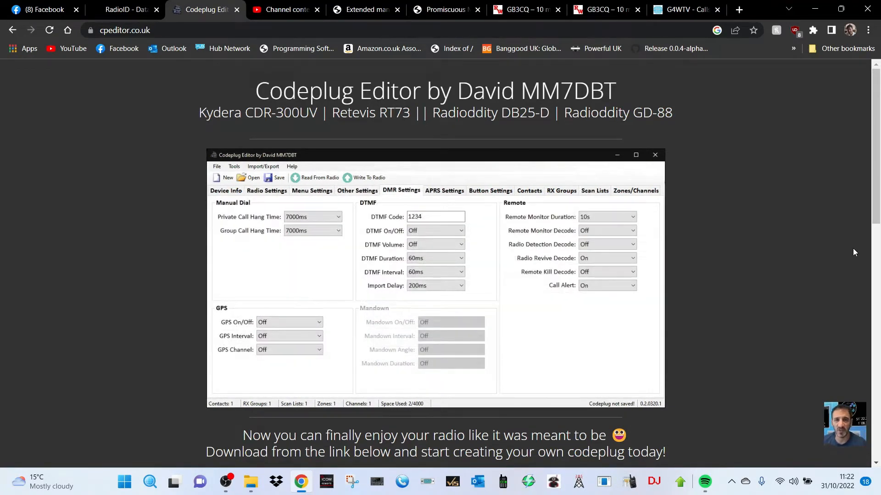
left_click(444, 190)
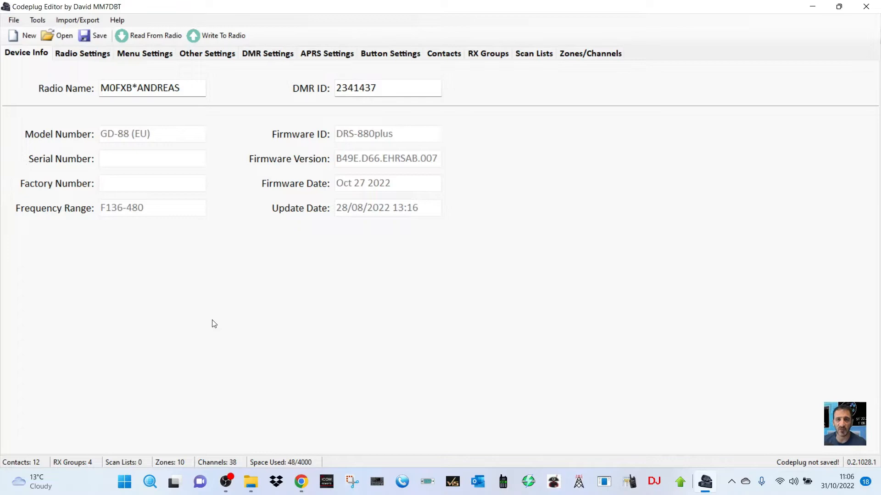
mouse_move(93, 76)
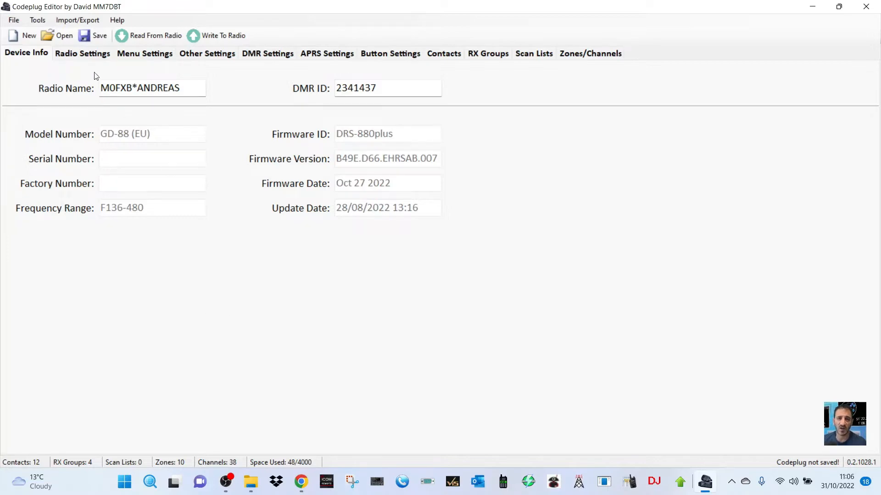
Review the DMR settings, RX groups and the Hotspot zone's 16-channel list.
left_click(268, 53)
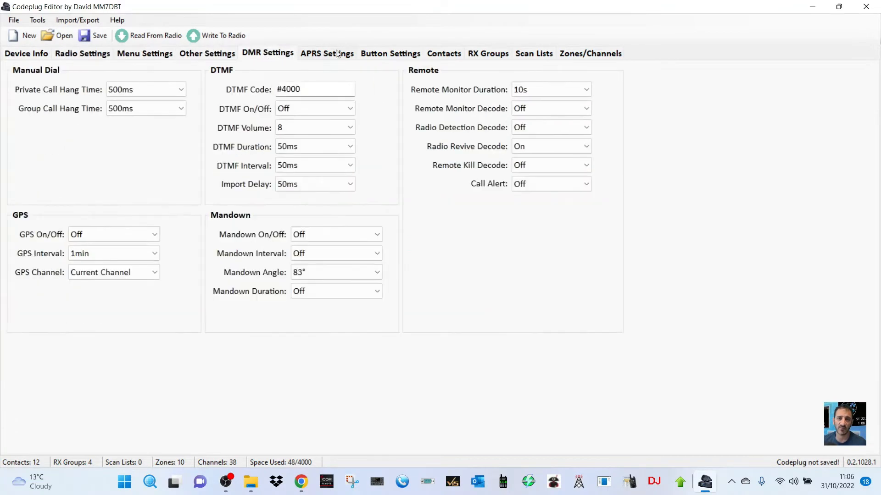
left_click(488, 53)
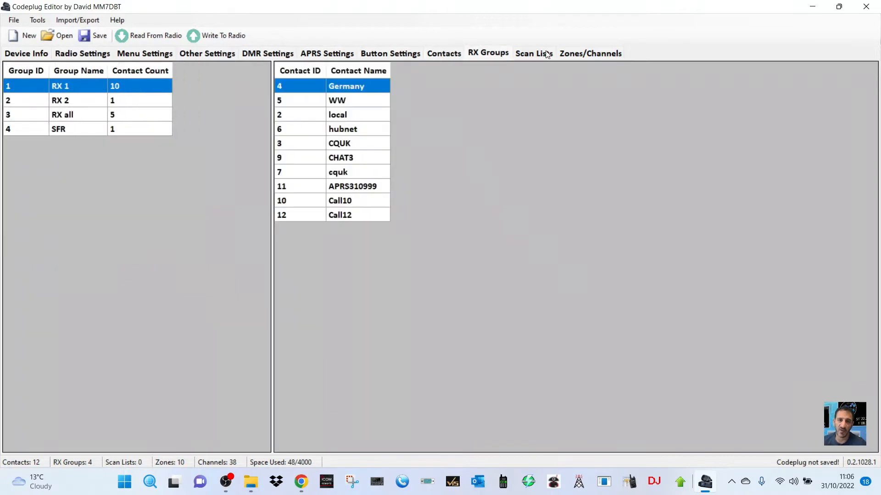
left_click(591, 53)
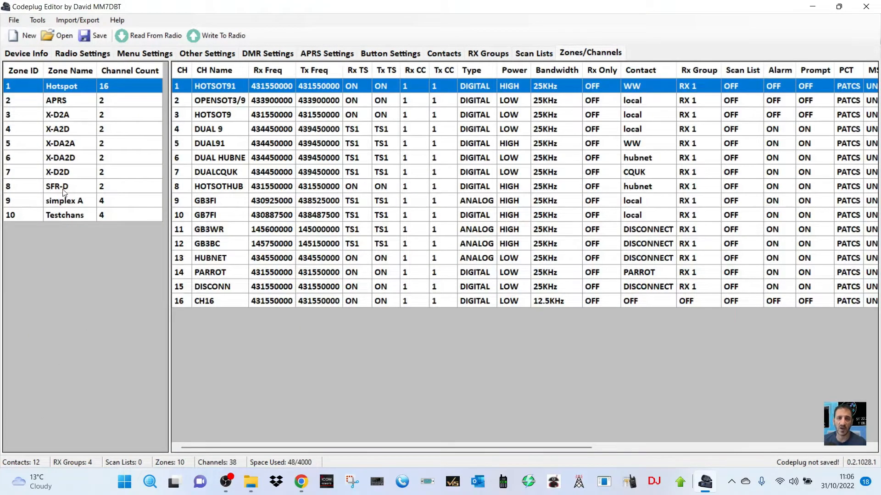
Browse the APRS, X-DA2D and Testchans zones' channels.
left_click(55, 100)
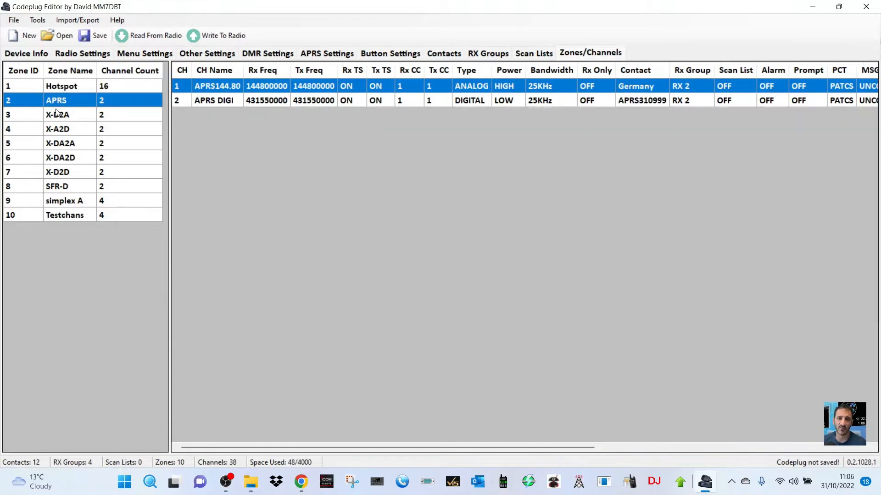
left_click(61, 158)
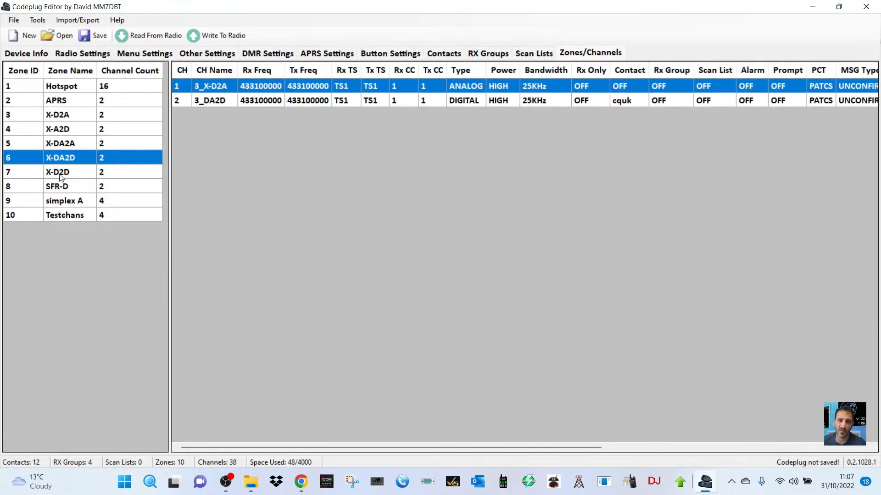
left_click(64, 214)
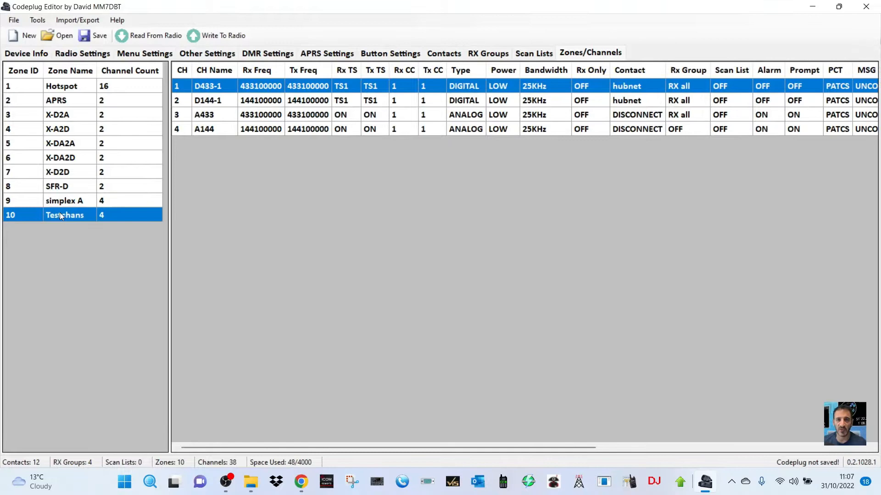
right_click(62, 214)
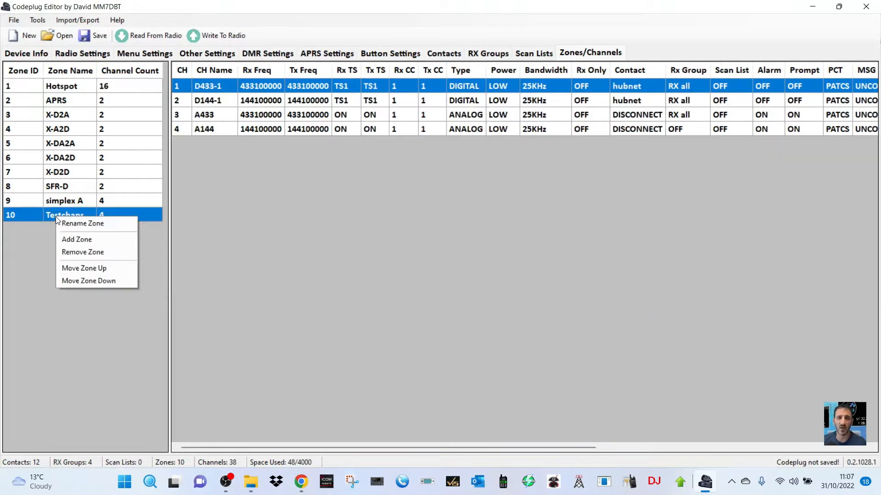
mouse_move(81, 224)
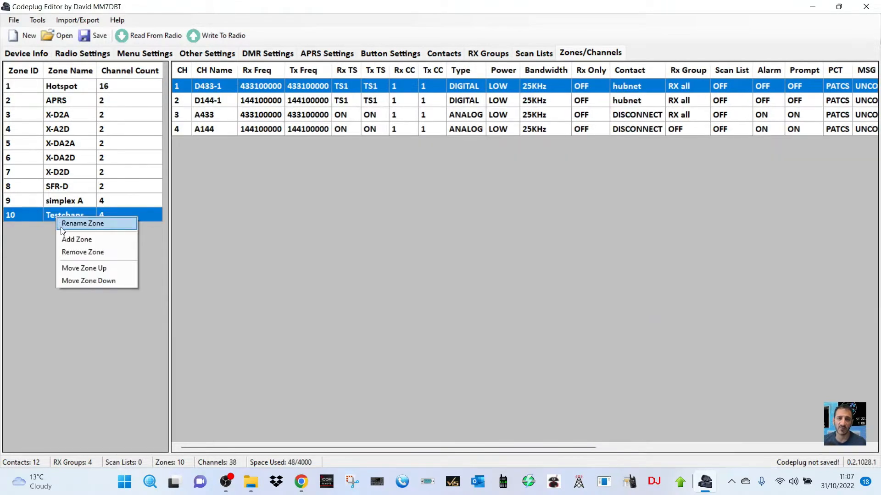
Add a new Zone 11 and start renaming it to ANDREAS.
left_click(77, 239)
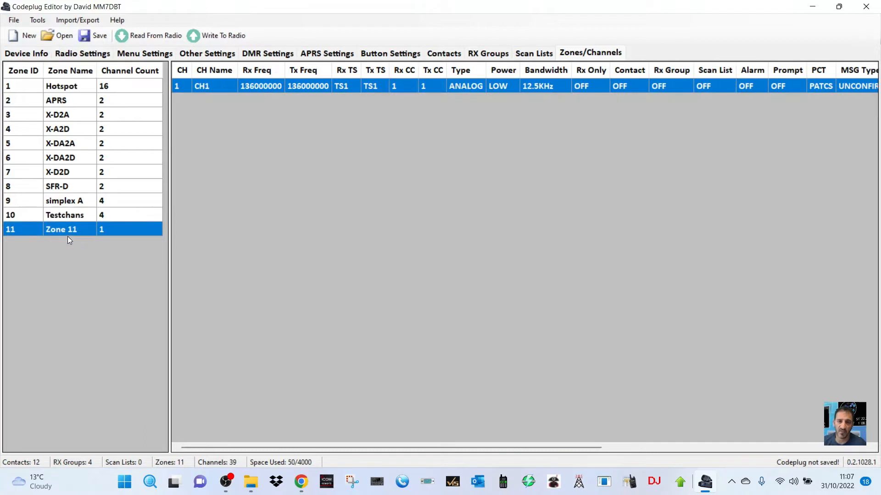
right_click(68, 229)
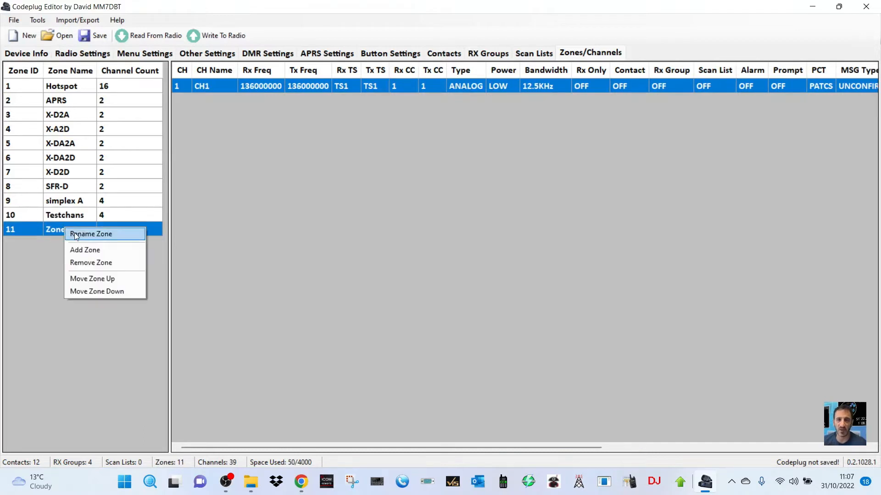
left_click(91, 234)
type("ANDREAS")
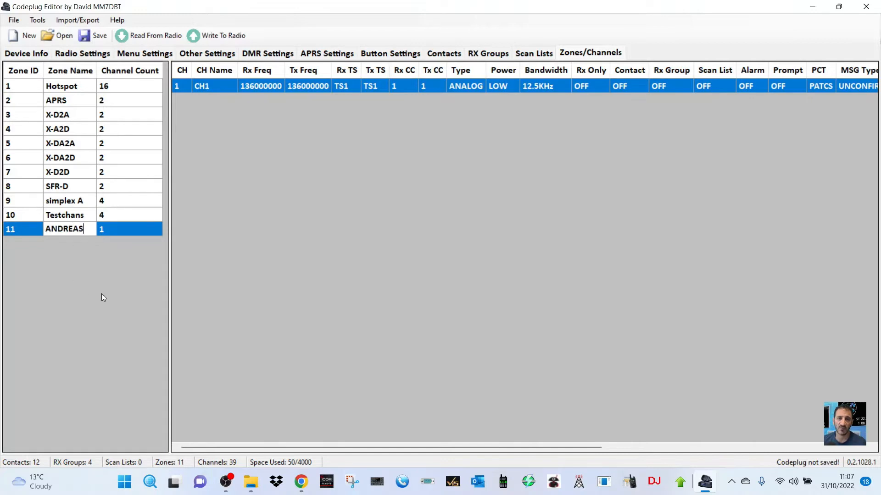
Add digital CH17 to the Hotspot zone at 431550000, low power, contact local.
left_click(63, 86)
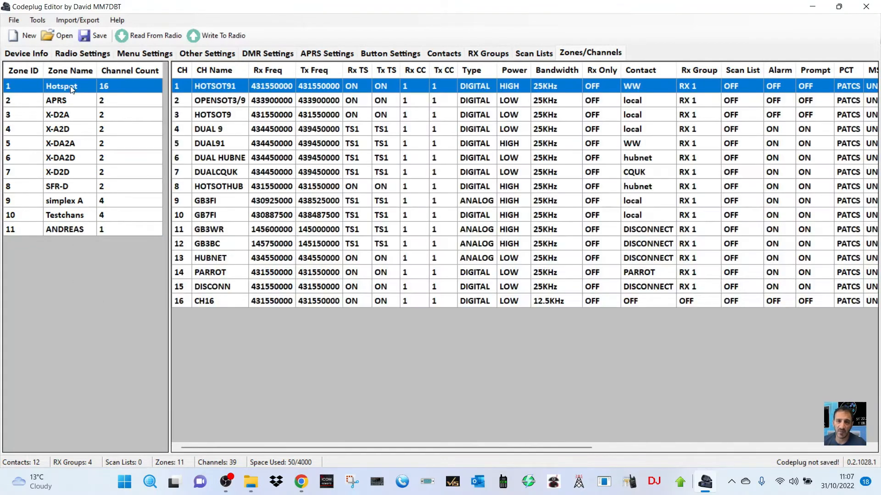
mouse_move(203, 158)
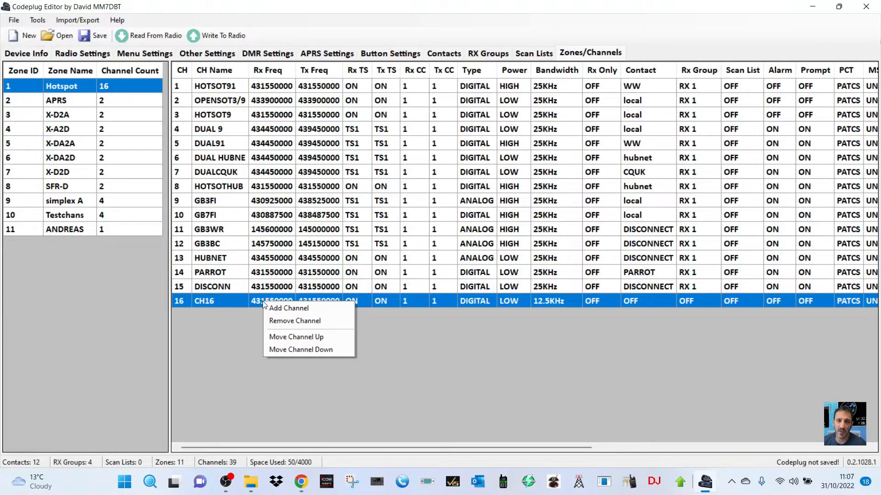
mouse_move(281, 309)
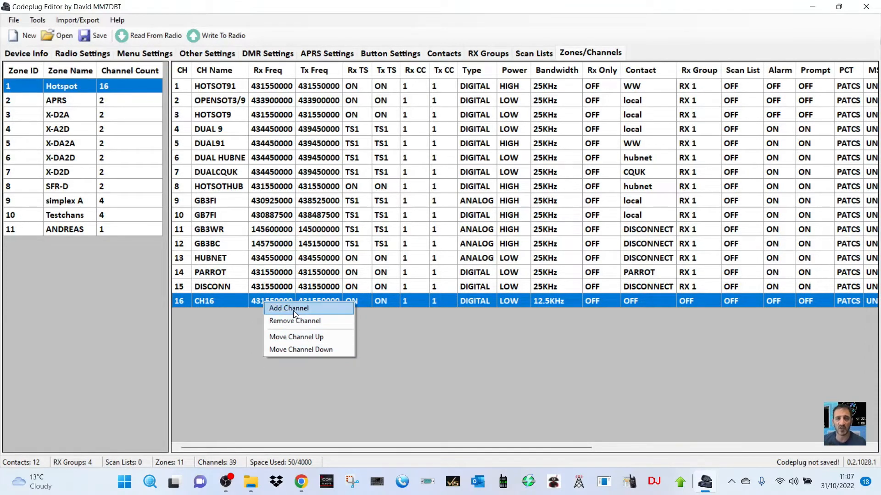
left_click(288, 308)
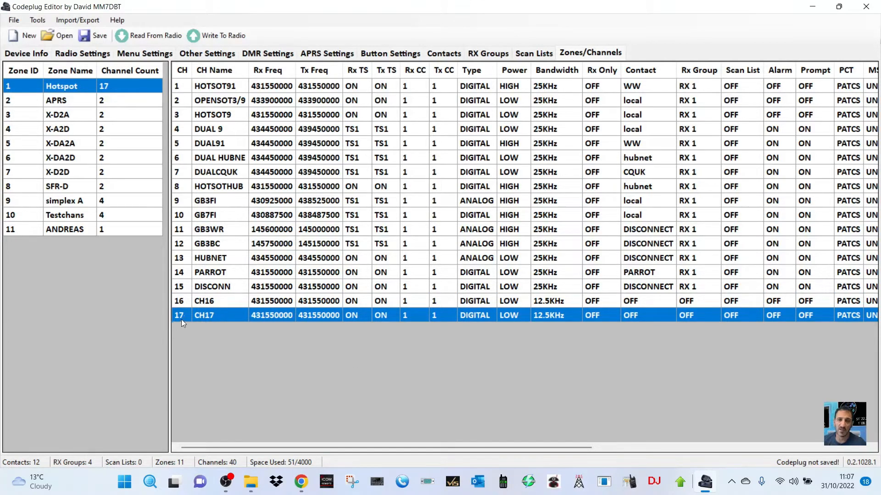
double_click(203, 316)
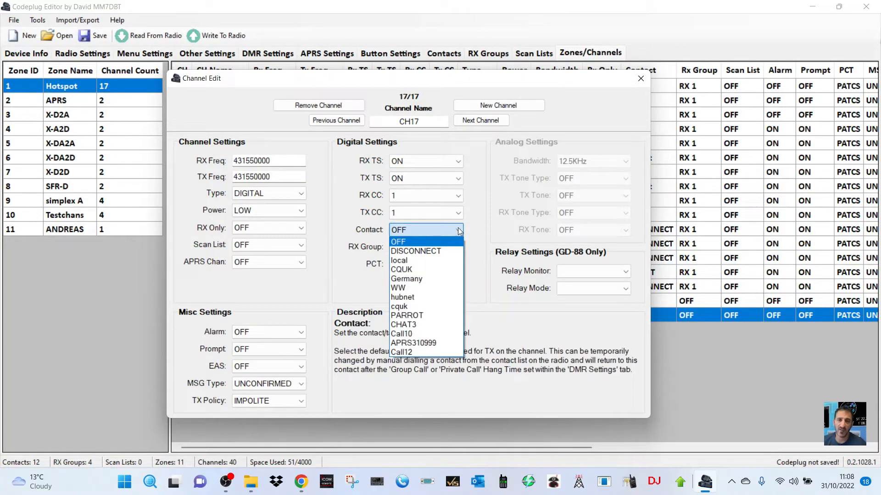
mouse_move(398, 261)
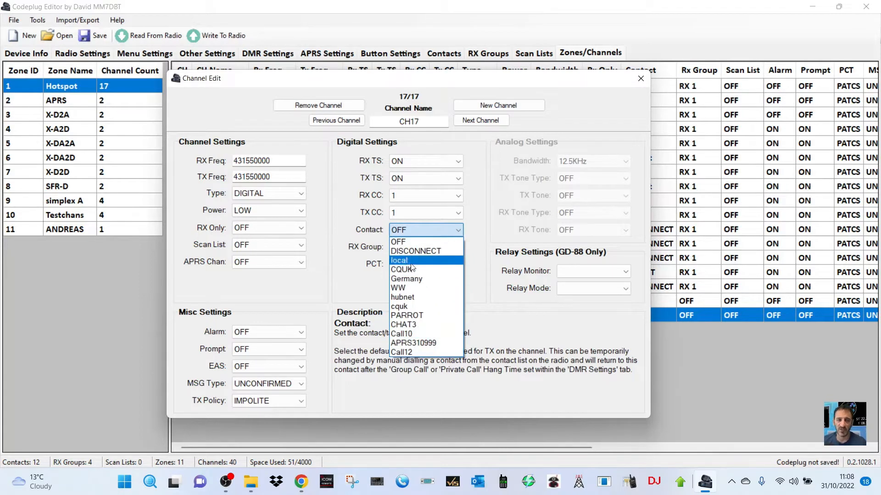
left_click(398, 261)
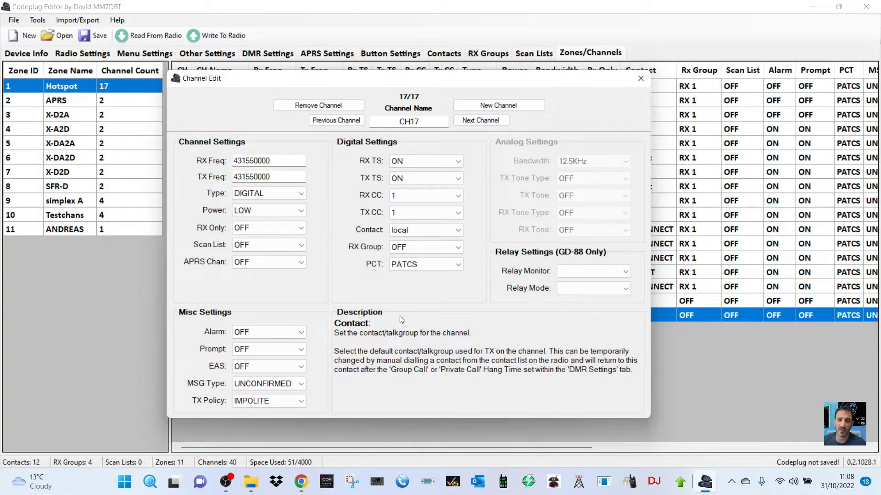
left_click(641, 79)
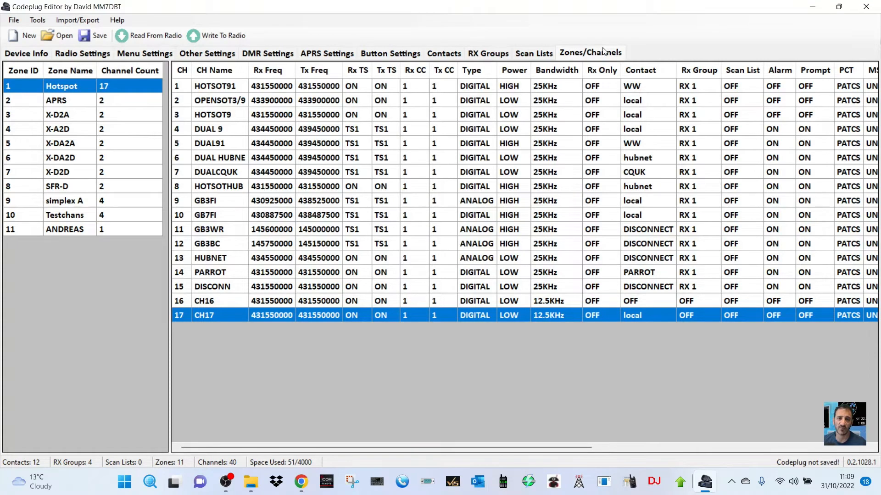
Add a contact named 80 with DMR ID 80 to the contacts list.
left_click(444, 53)
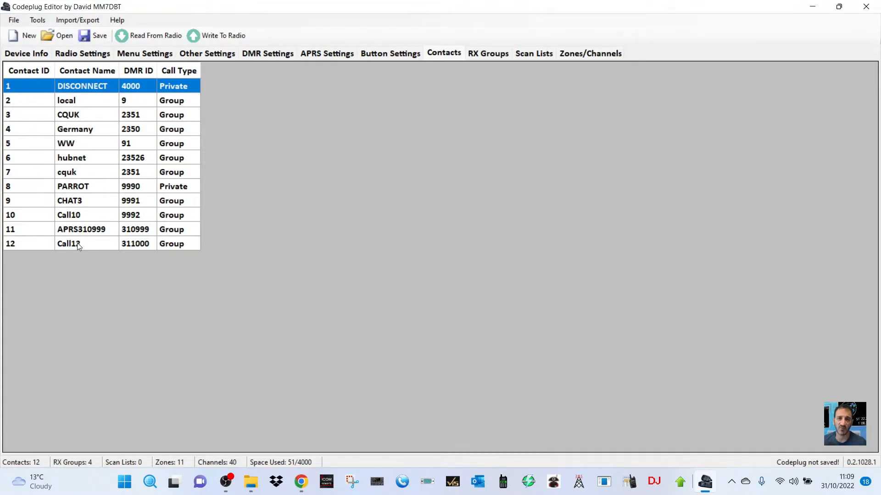
right_click(77, 244)
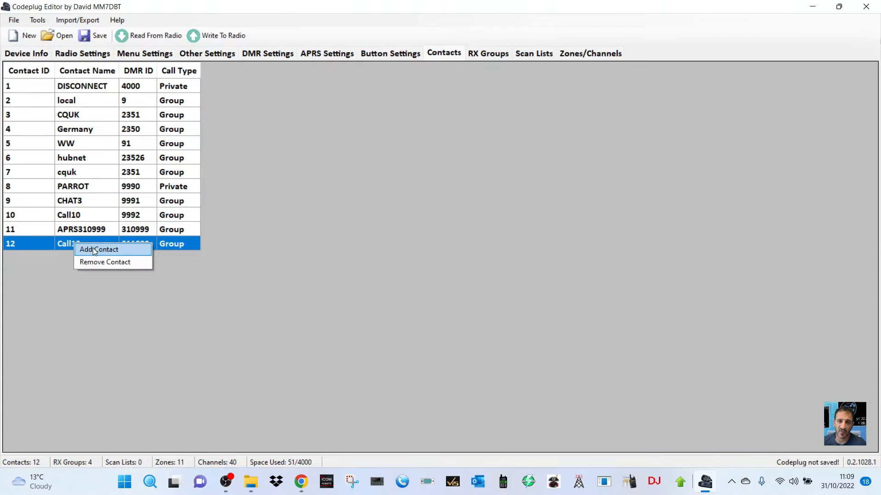
left_click(99, 250)
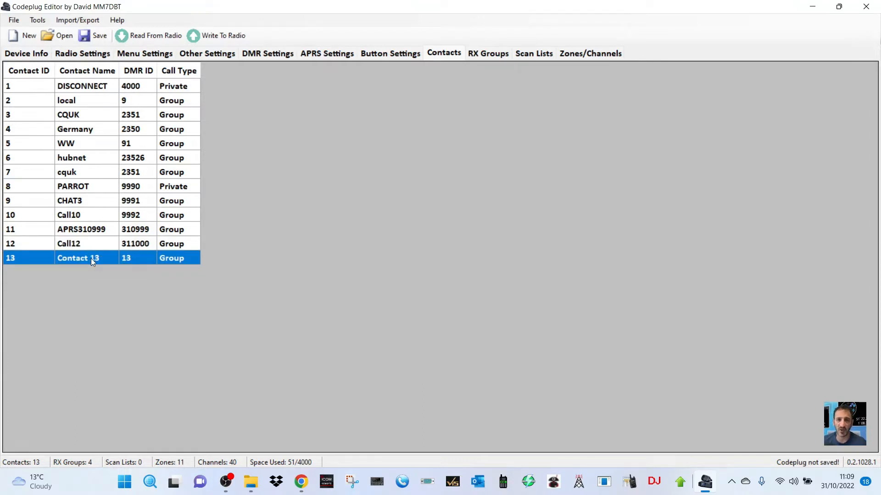
double_click(92, 258)
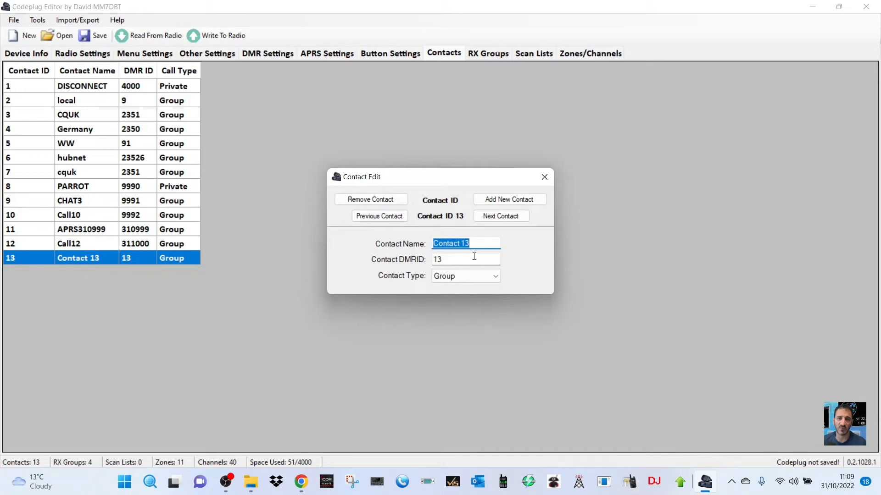
type("80 CON")
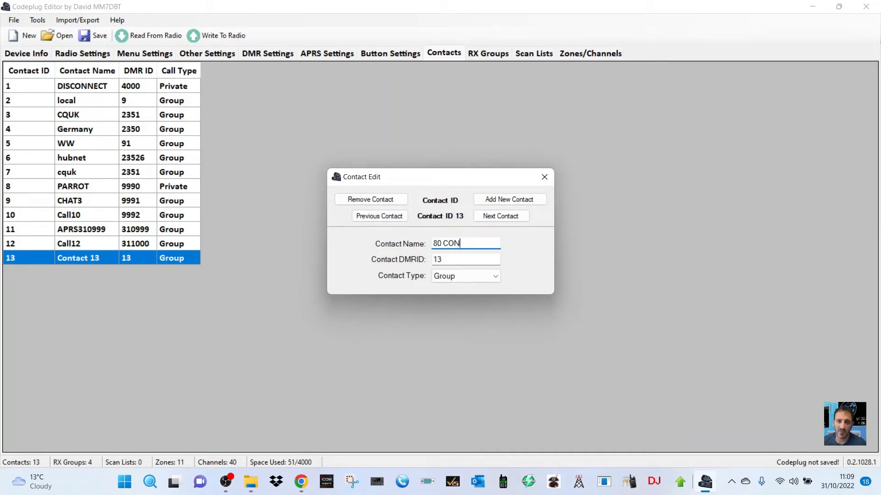
type("TACT")
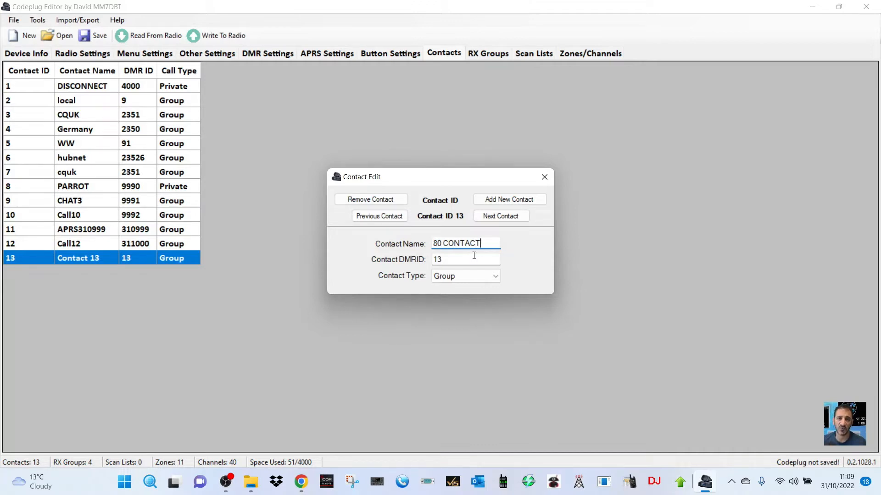
mouse_move(450, 260)
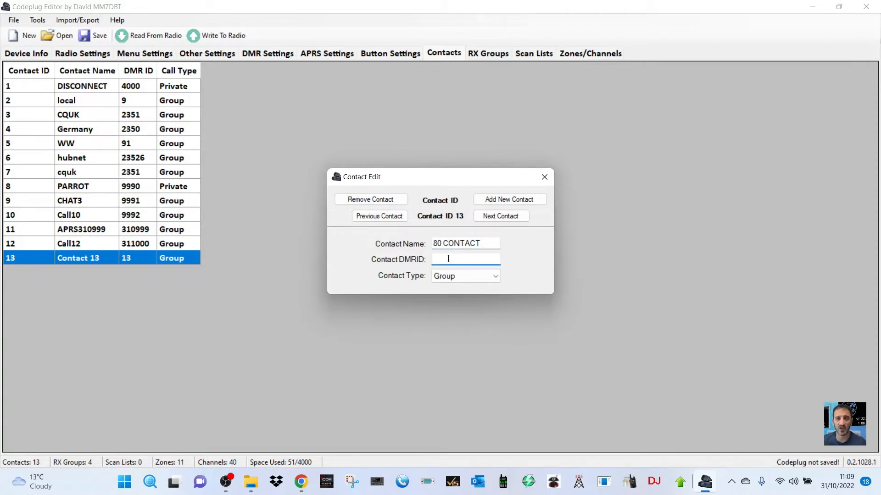
type("80")
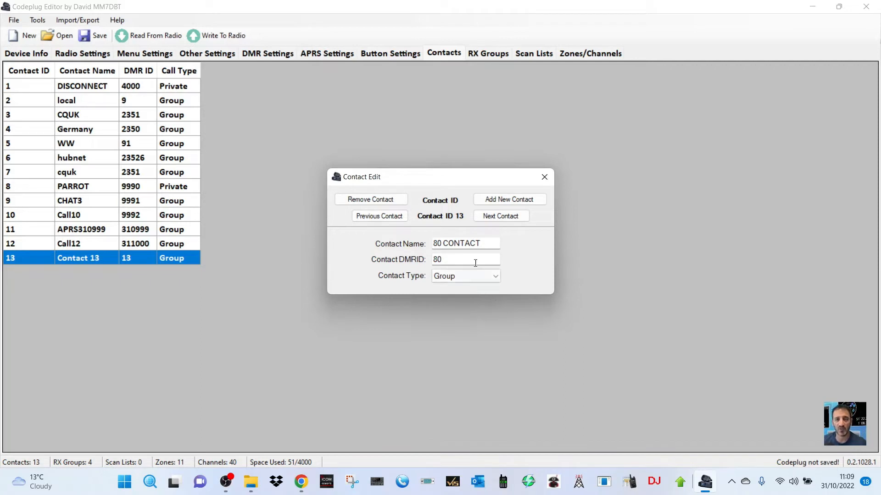
mouse_move(543, 177)
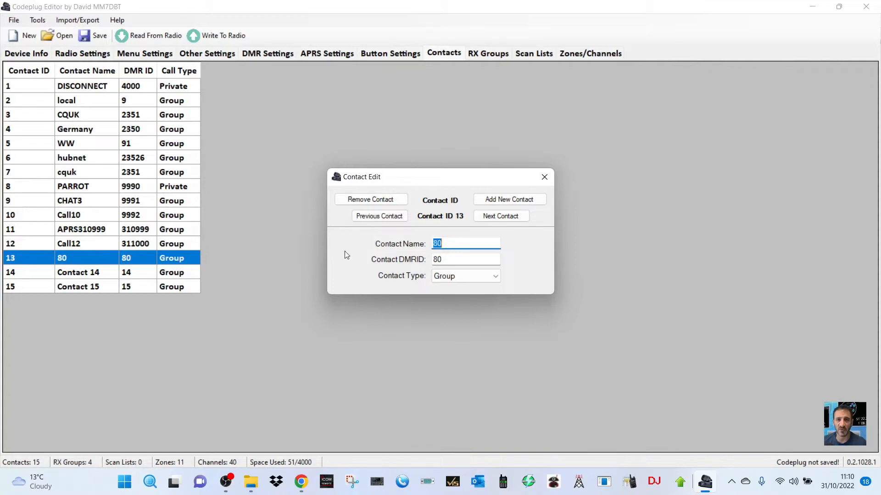
Add Contact 14 and Contact 15, then leave the contact editor.
left_click(501, 215)
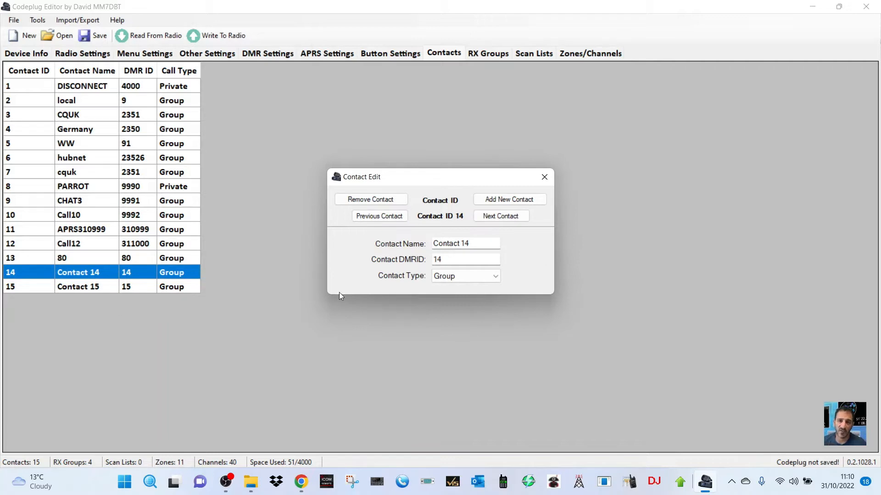
left_click(545, 177)
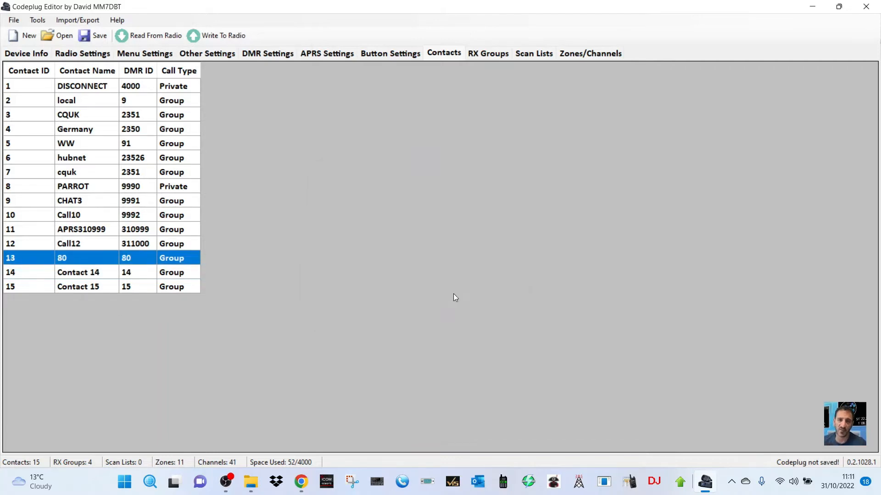
Give CH17 contact 80 and RX group RX 1 at low power, moving on to new CH18.
left_click(589, 53)
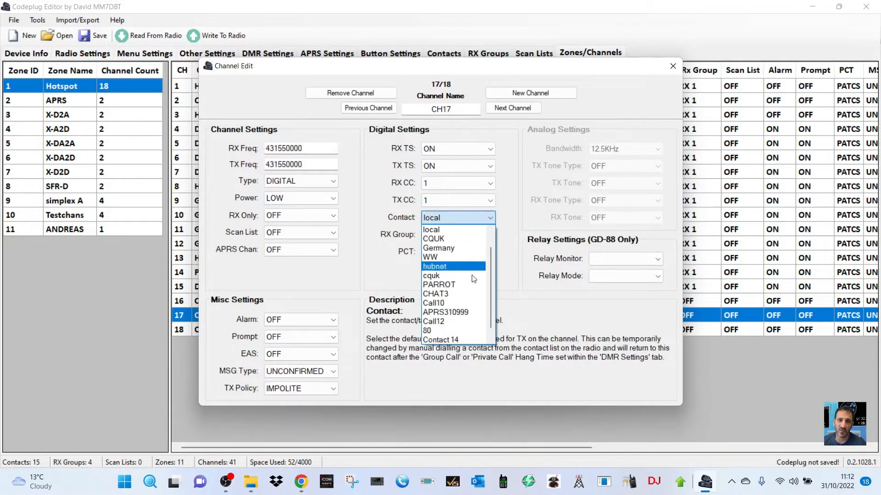
left_click(428, 330)
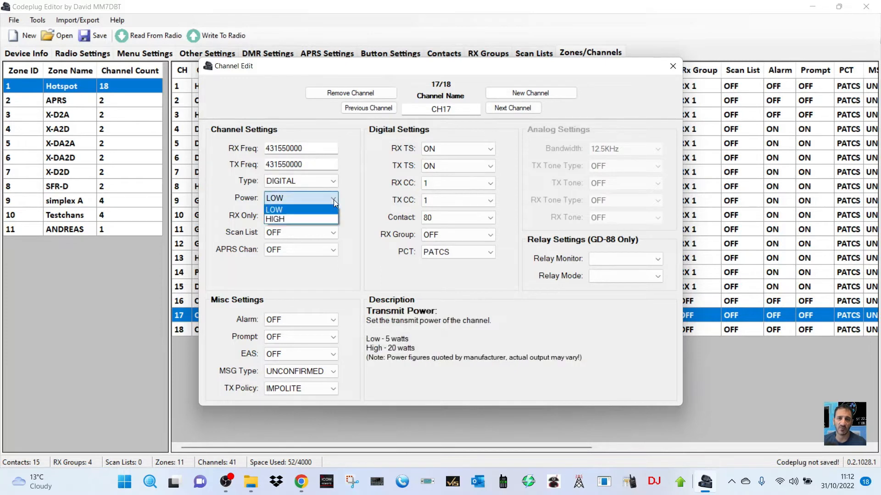
left_click(274, 209)
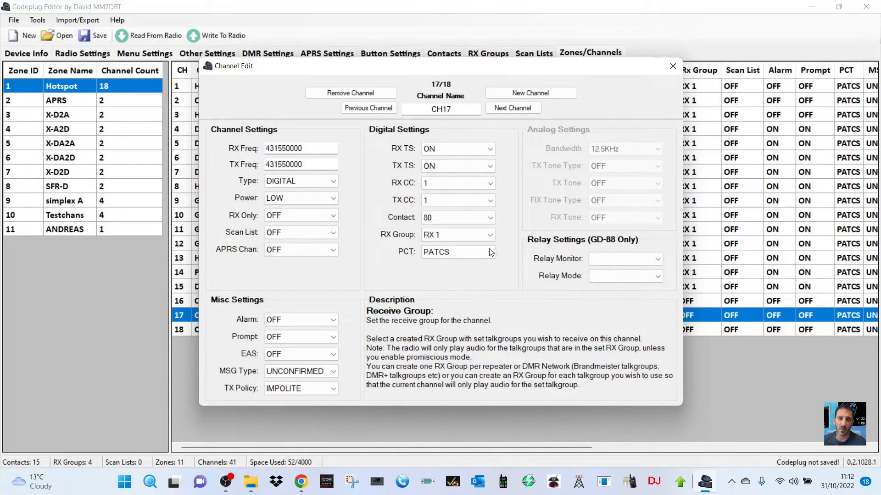
left_click(512, 108)
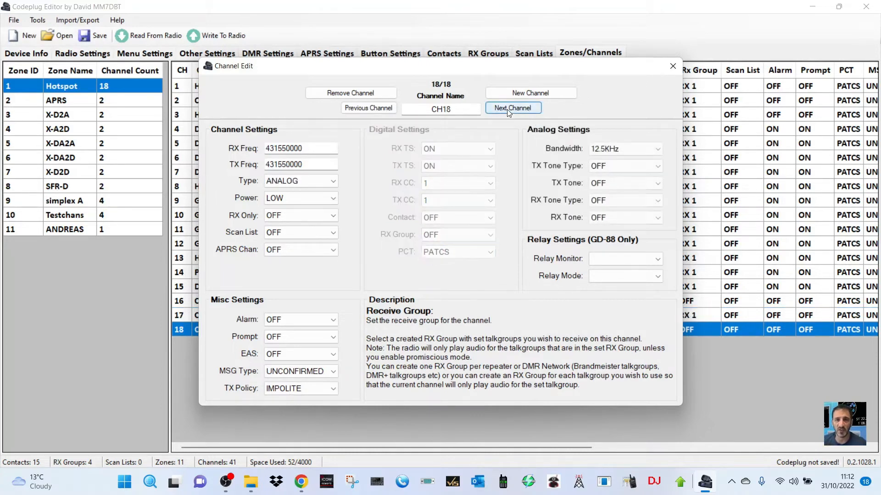
Make CH18 analog at 430.925 receive, 438.525 transmit, high power.
left_click(672, 66)
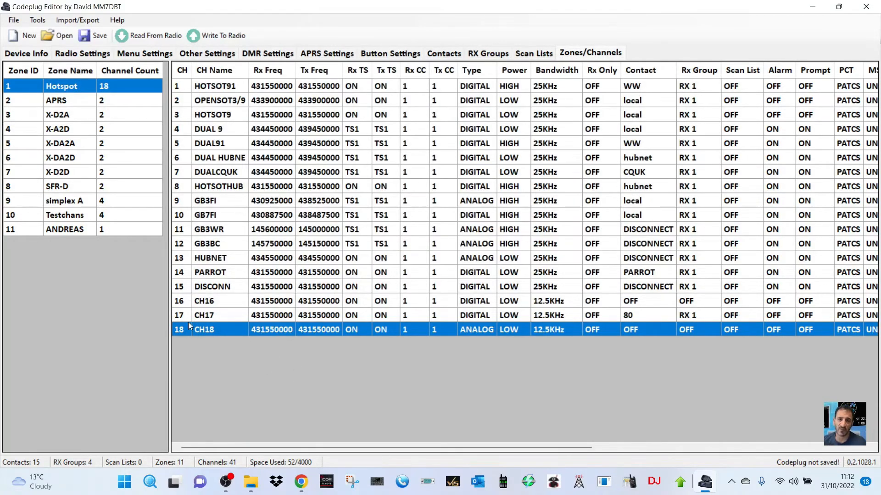
mouse_move(273, 334)
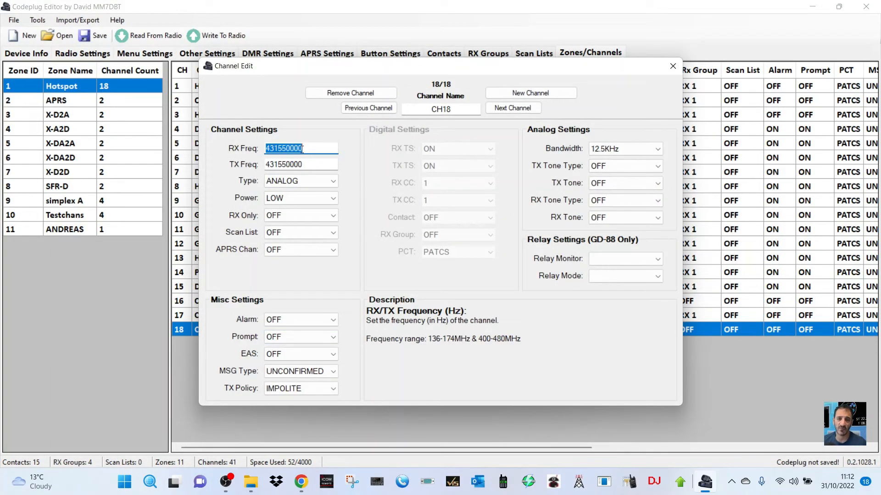
type("430")
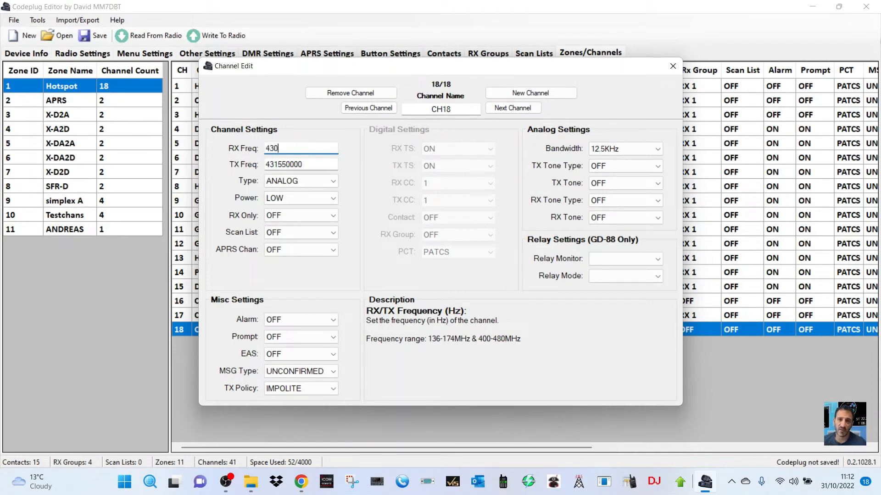
type("925000")
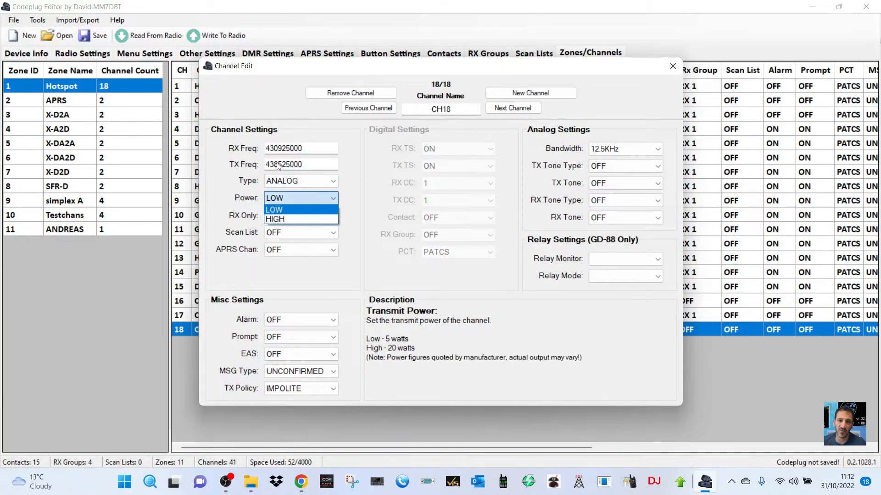
left_click(275, 209)
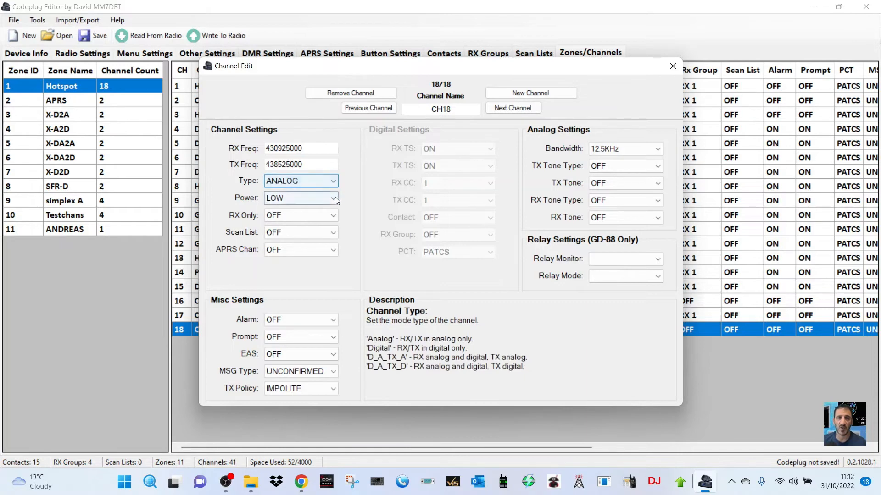
left_click(301, 198)
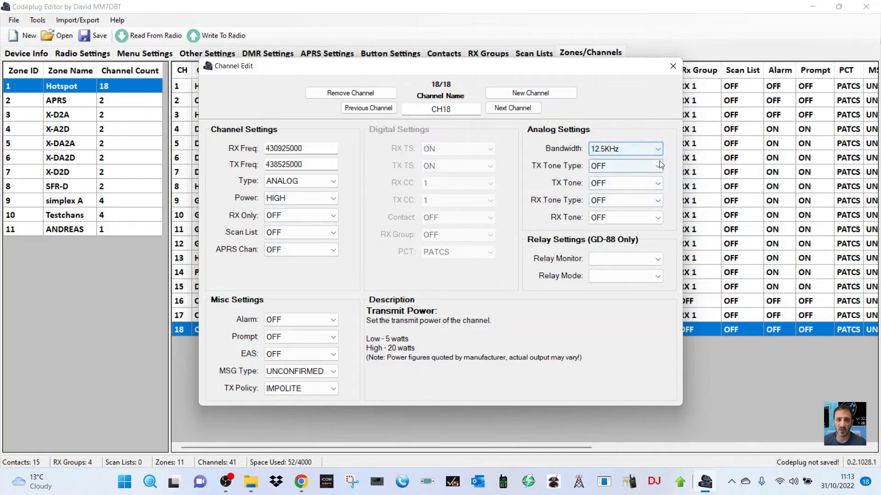
Set CH18's transmit tone to CTCSS 77.0Hz.
left_click(625, 165)
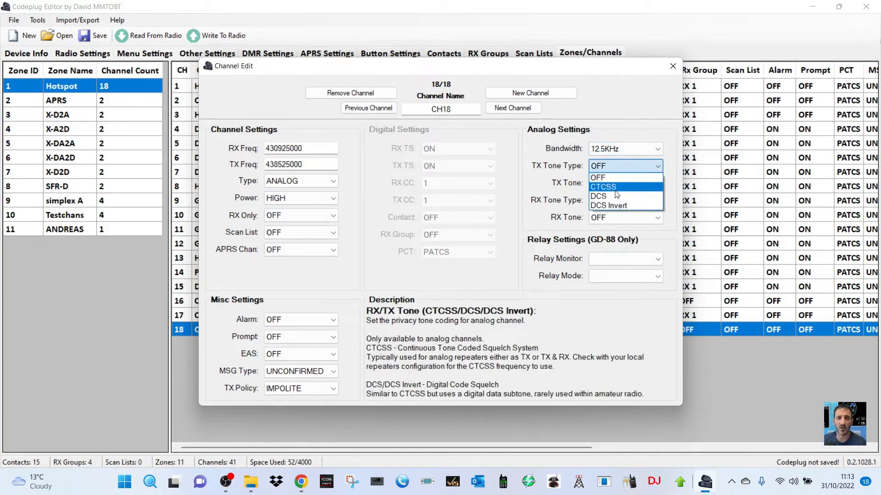
left_click(603, 187)
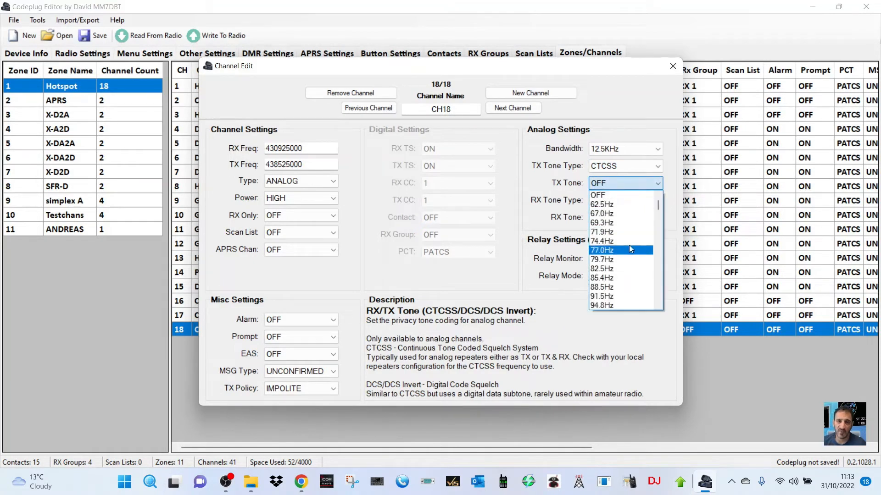
left_click(620, 250)
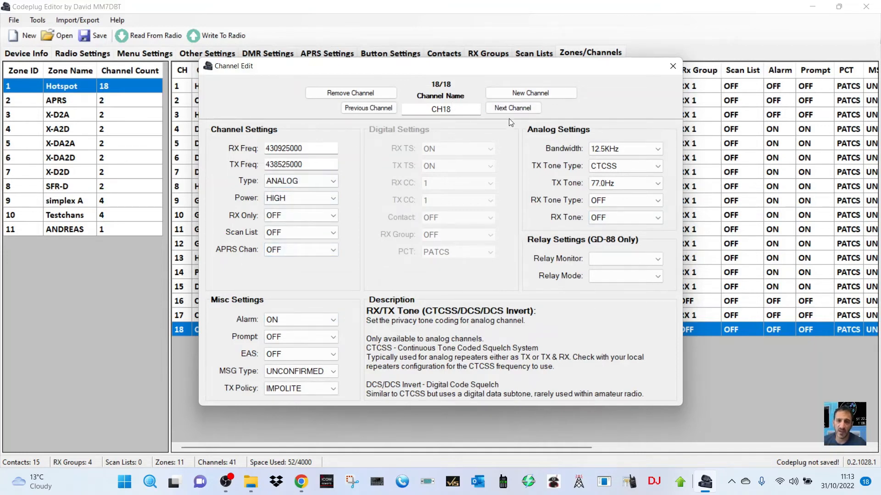
left_click(513, 109)
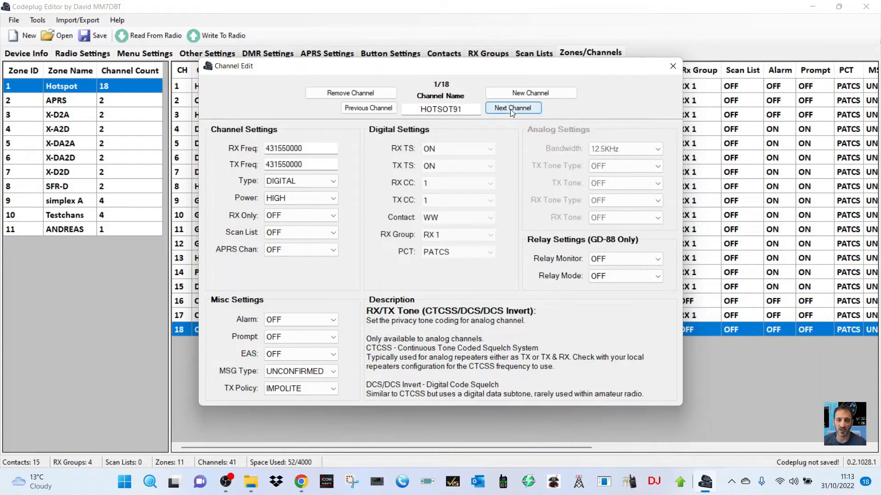
Rename channel 18 to GB3FI.
left_click(673, 66)
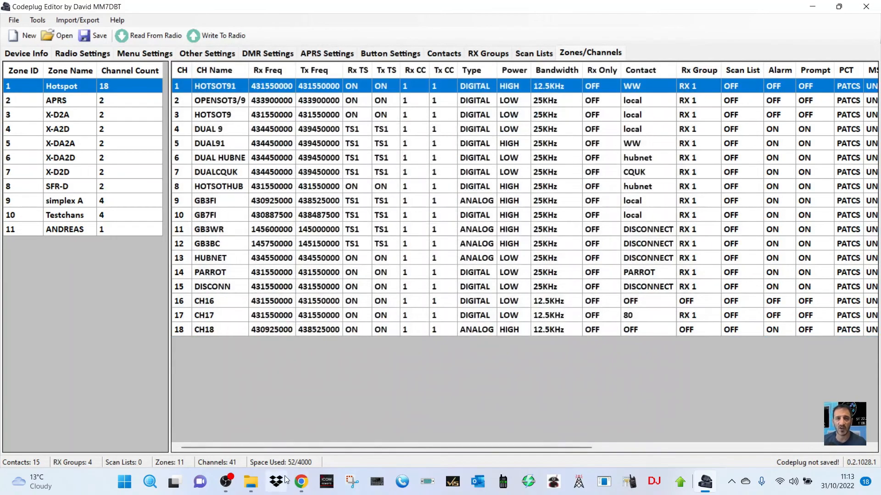
double_click(204, 329)
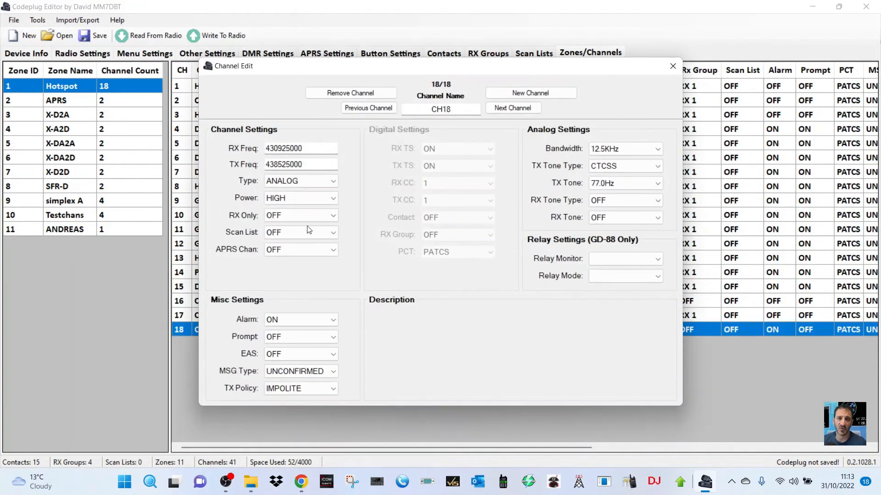
left_click(453, 110)
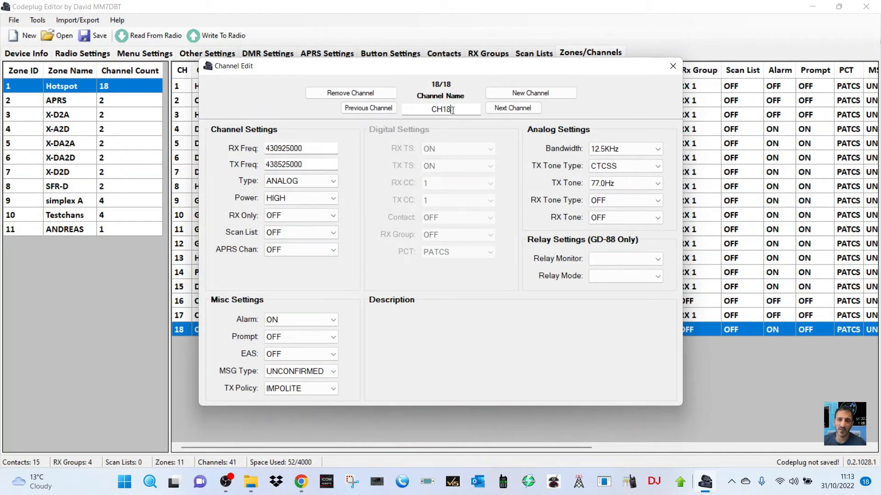
type("GB")
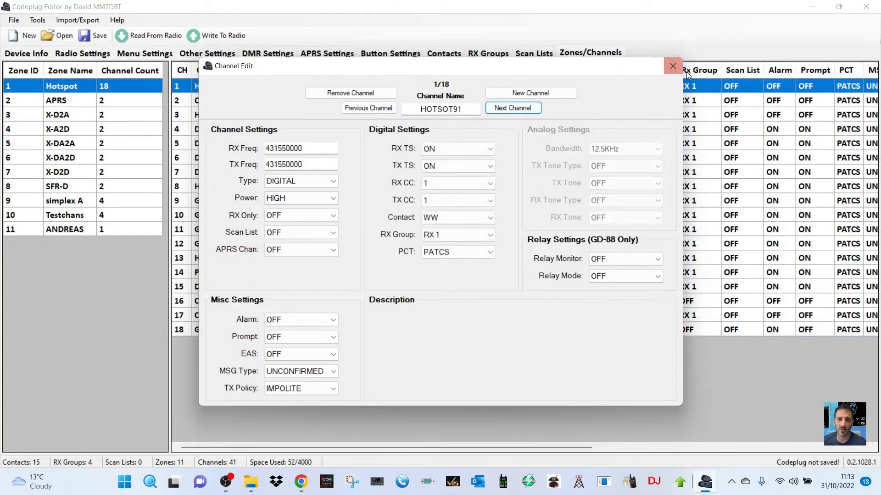
left_click(673, 66)
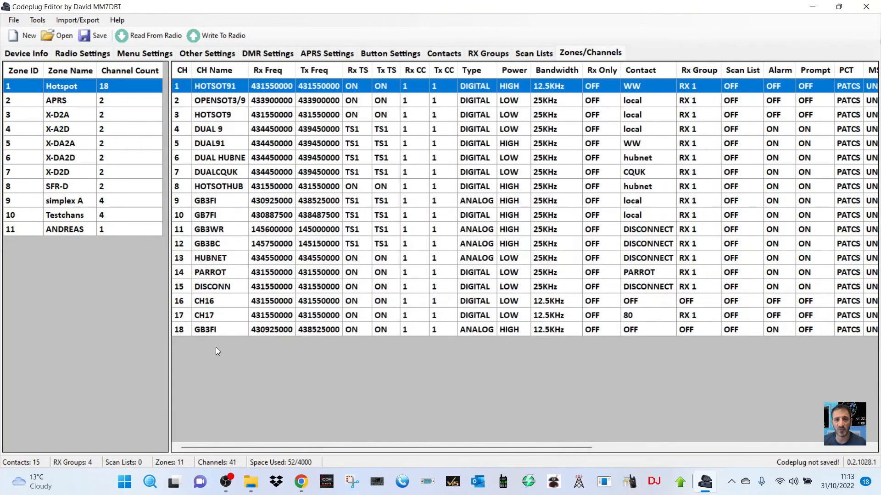
Rename channel 17 to HOTSPOT.
double_click(203, 316)
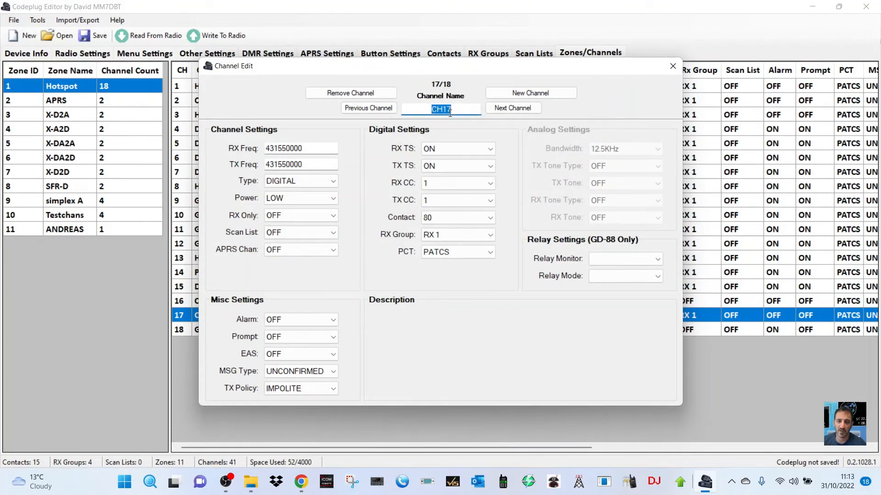
type("HOTSPOT")
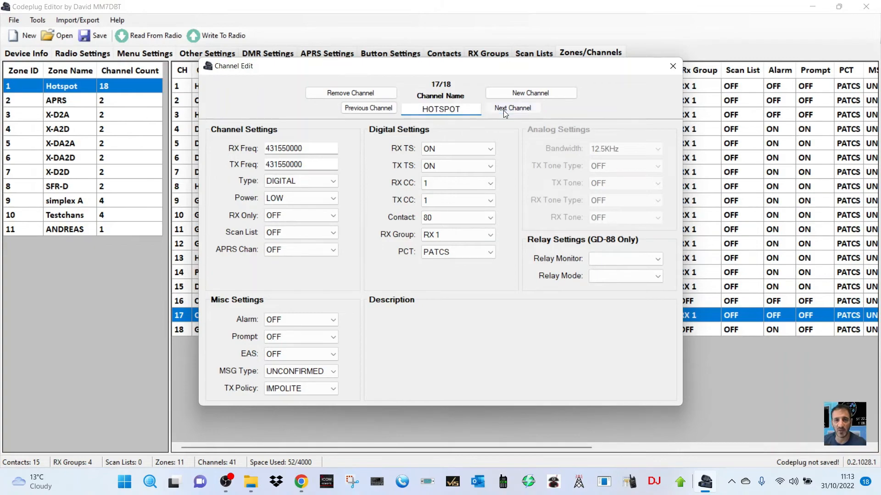
left_click(673, 66)
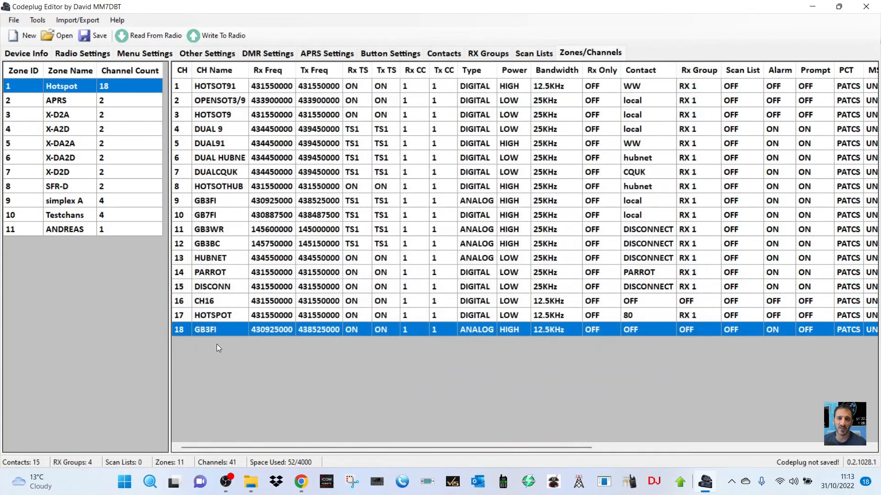
Give channel 16 contact local, RX group RX 1 and the name HOTSPOT 9.
left_click(204, 301)
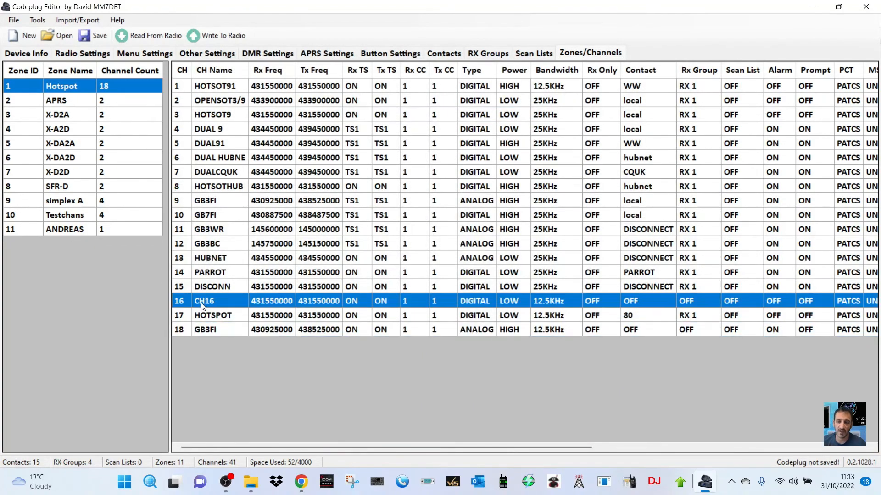
double_click(203, 301)
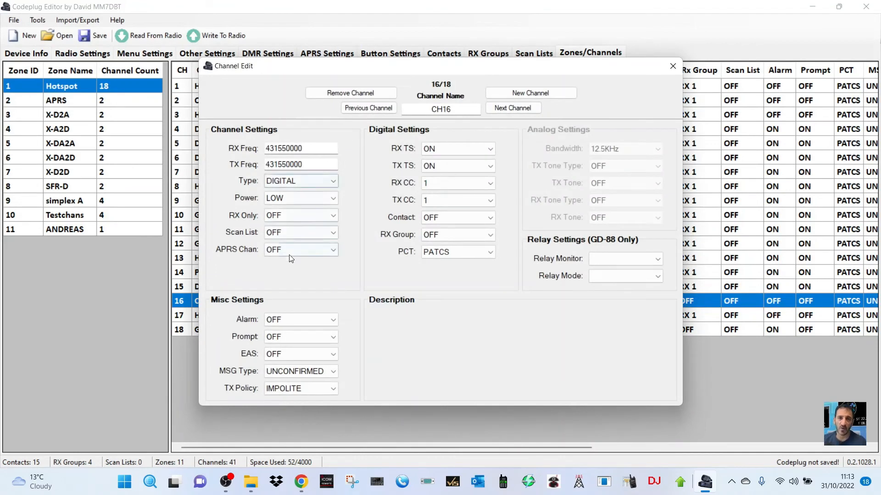
left_click(300, 250)
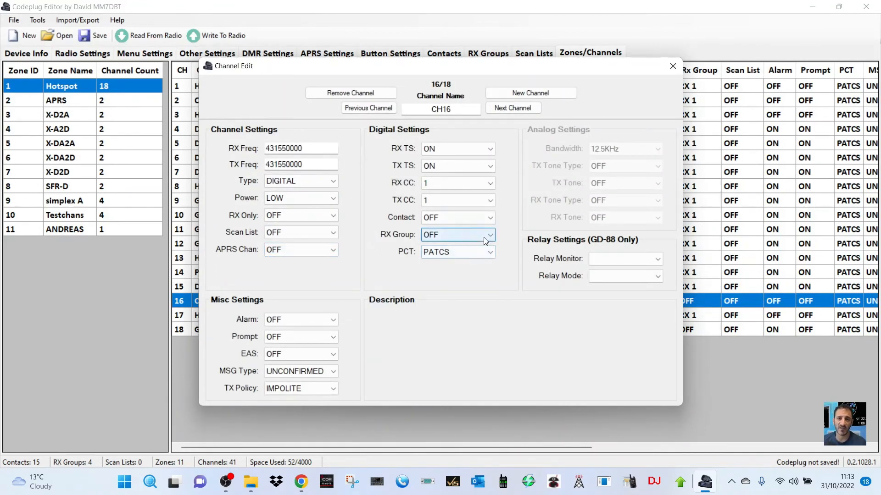
left_click(457, 235)
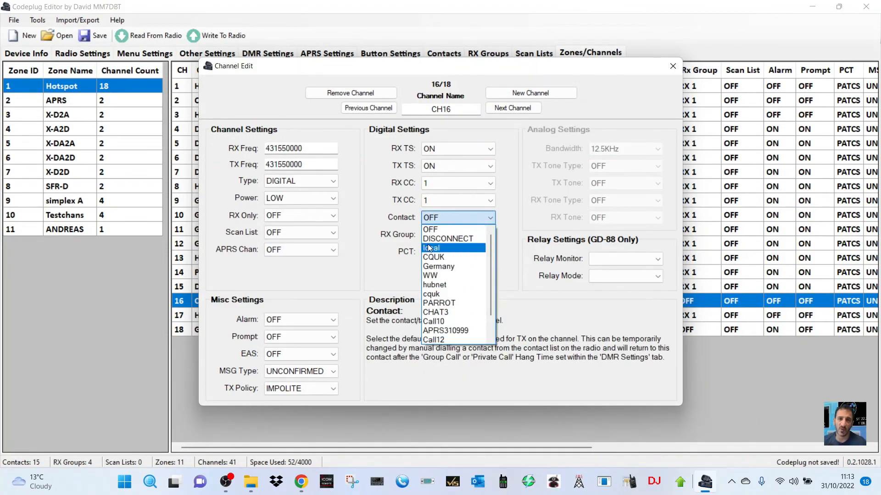
left_click(431, 248)
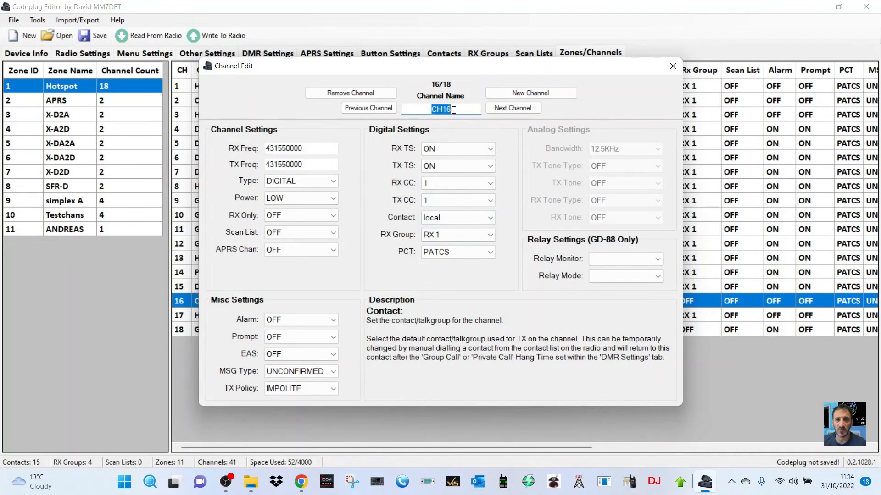
type("HOTSPOT 9")
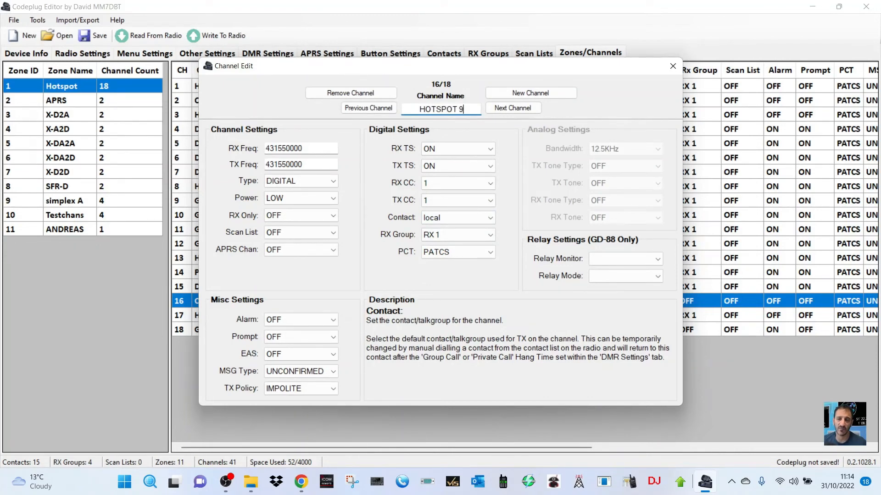
left_click(514, 108)
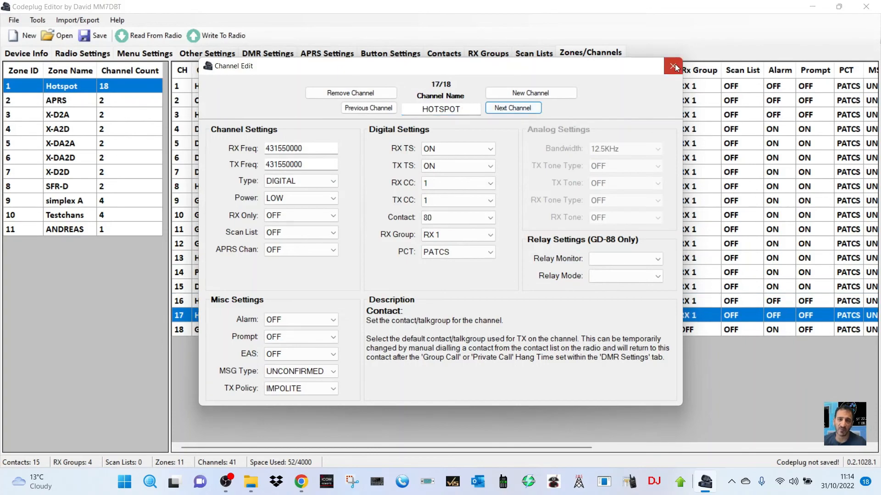
left_click(674, 67)
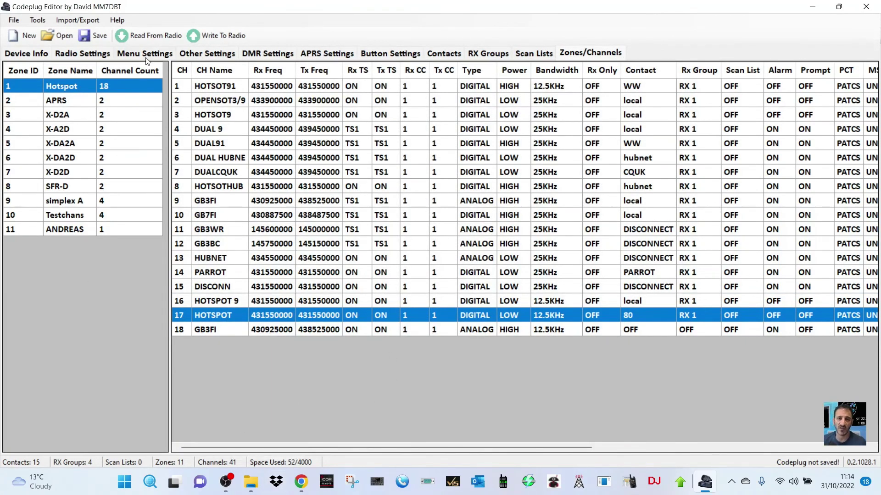
mouse_move(220, 36)
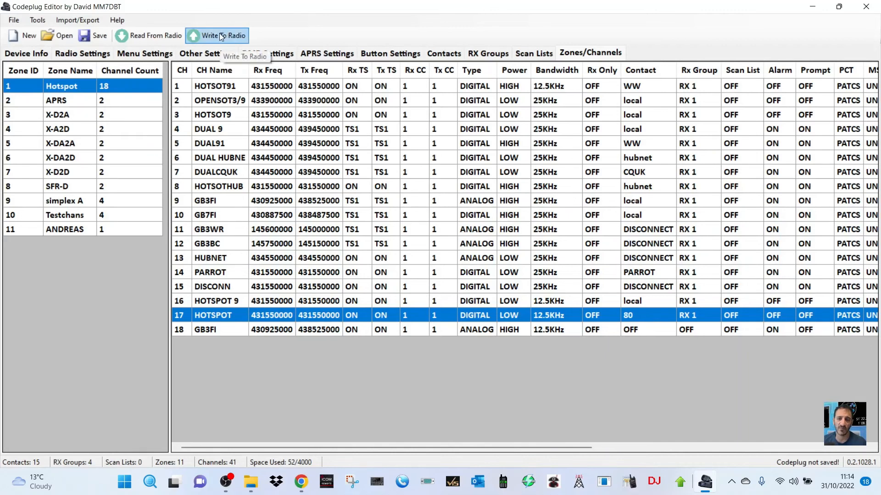
Start writing the codeplug to the radio via the Prolific COM2 port.
left_click(218, 36)
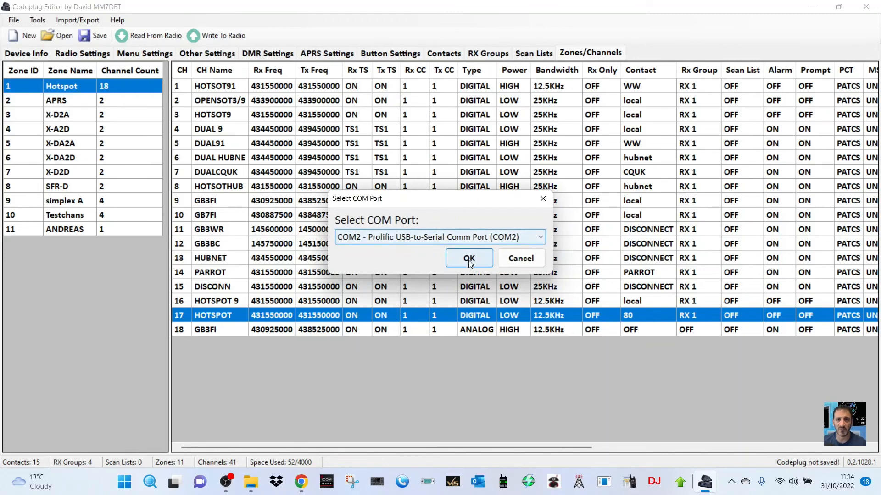
mouse_move(444, 316)
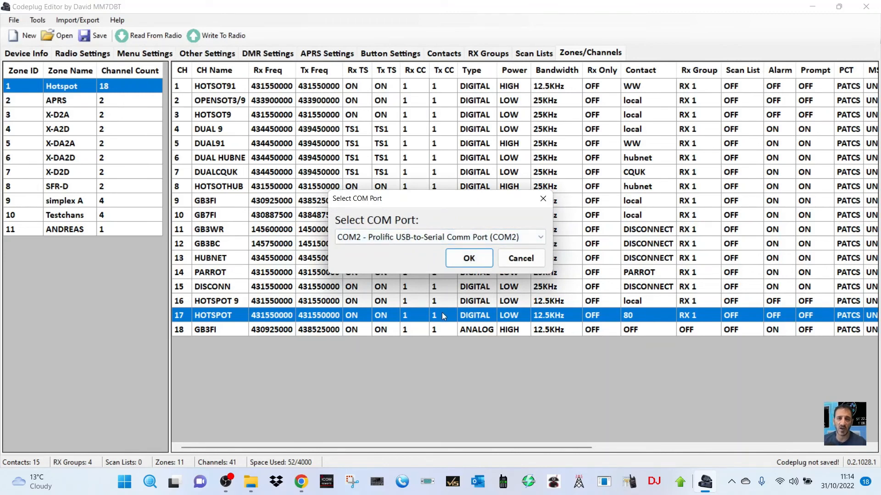